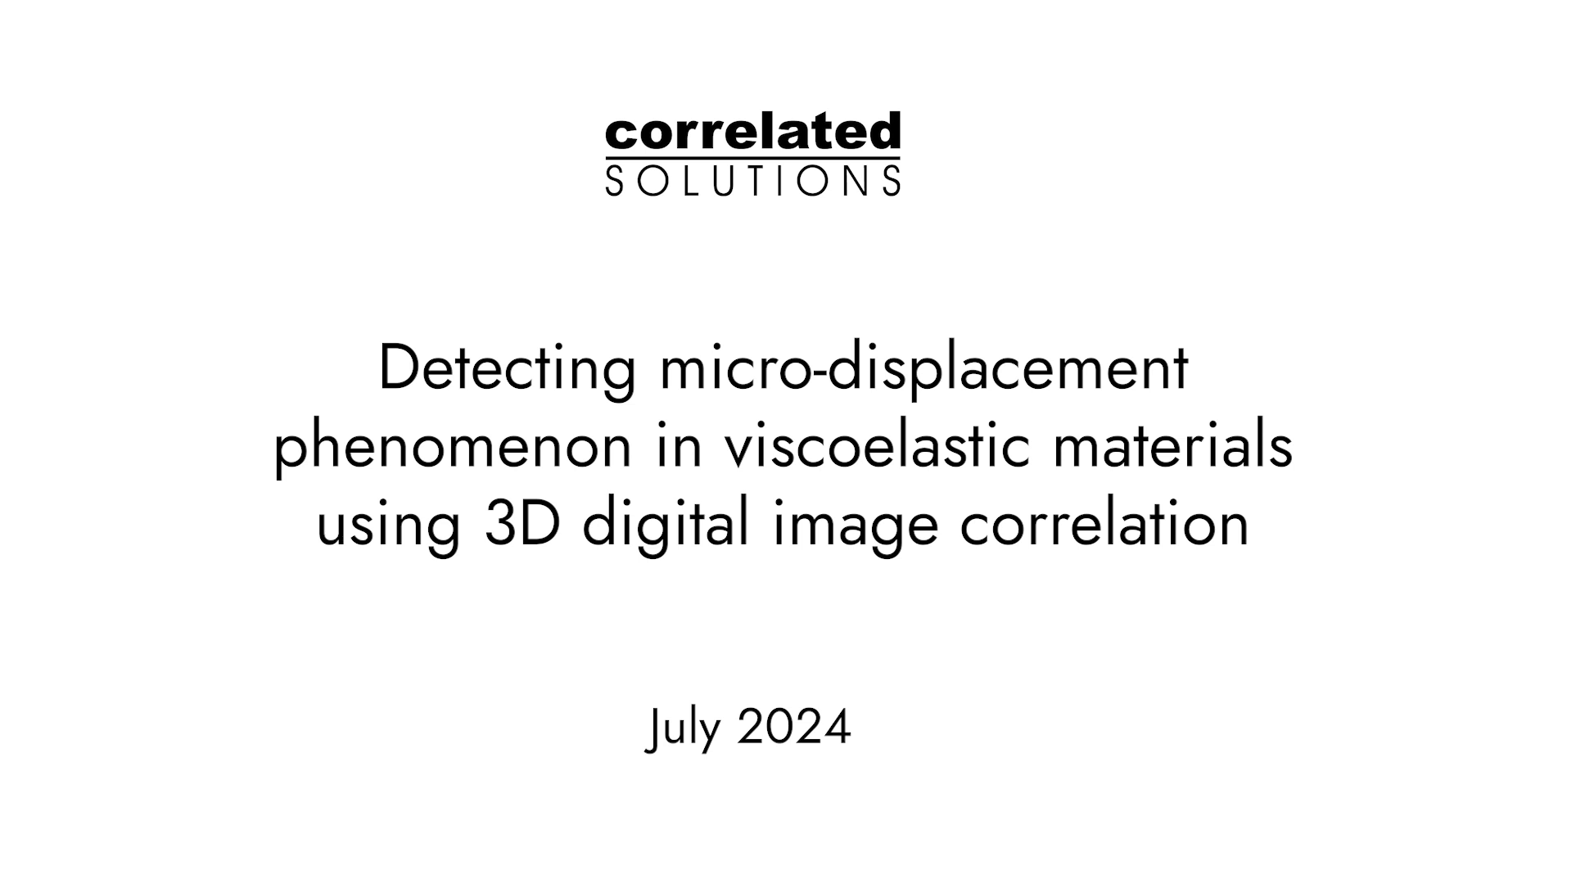
- Advance two slides to the 1998 Correlated Solutions founding slide with early lab equipment photos
key("Right")
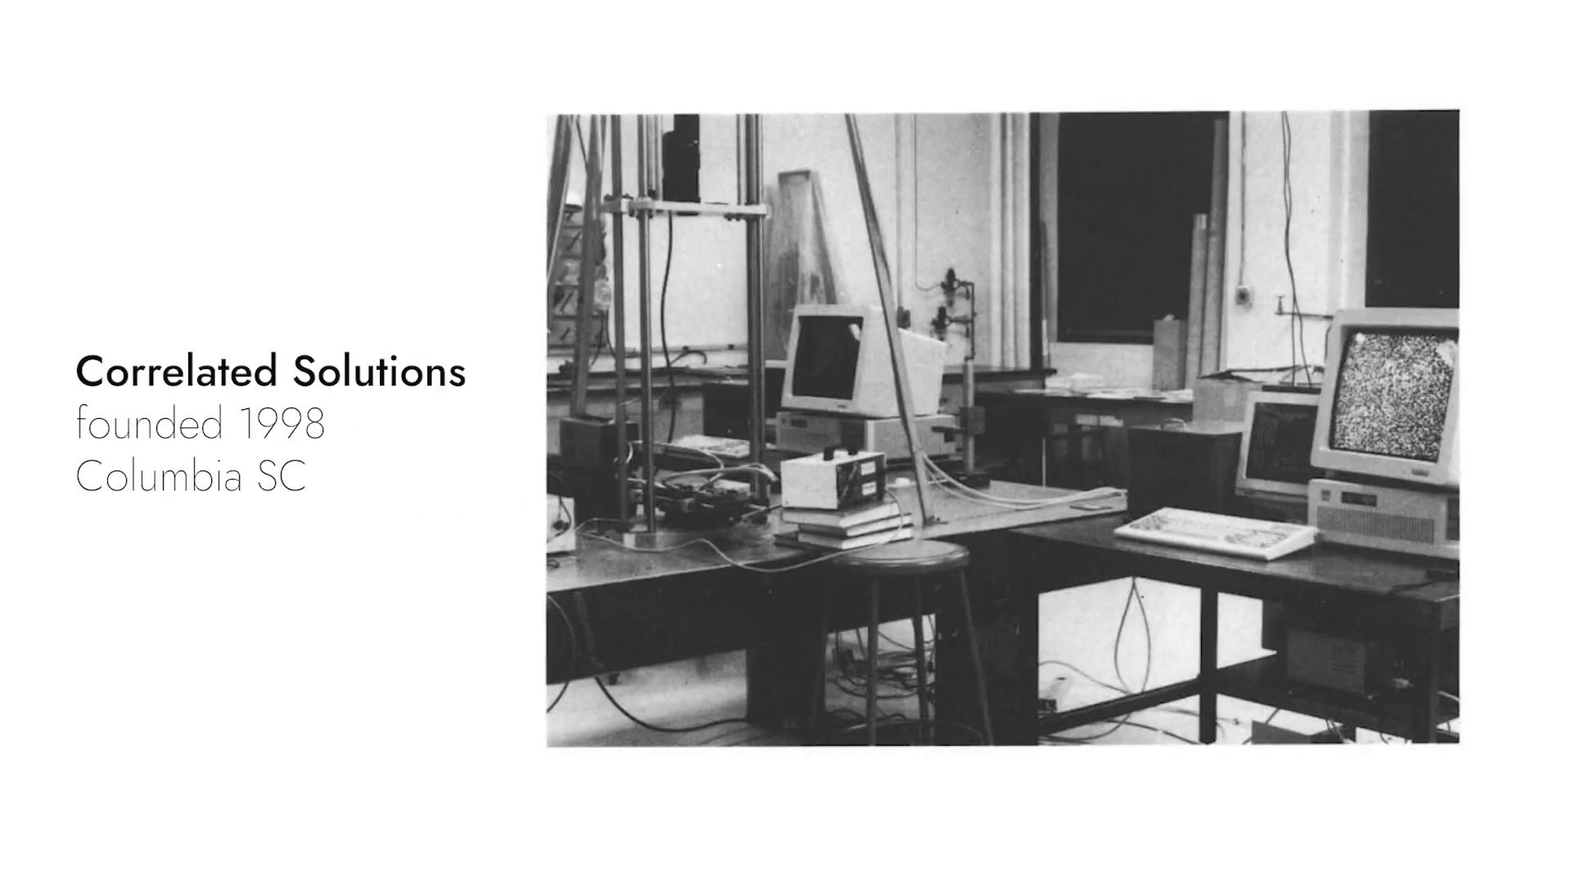
key("Right")
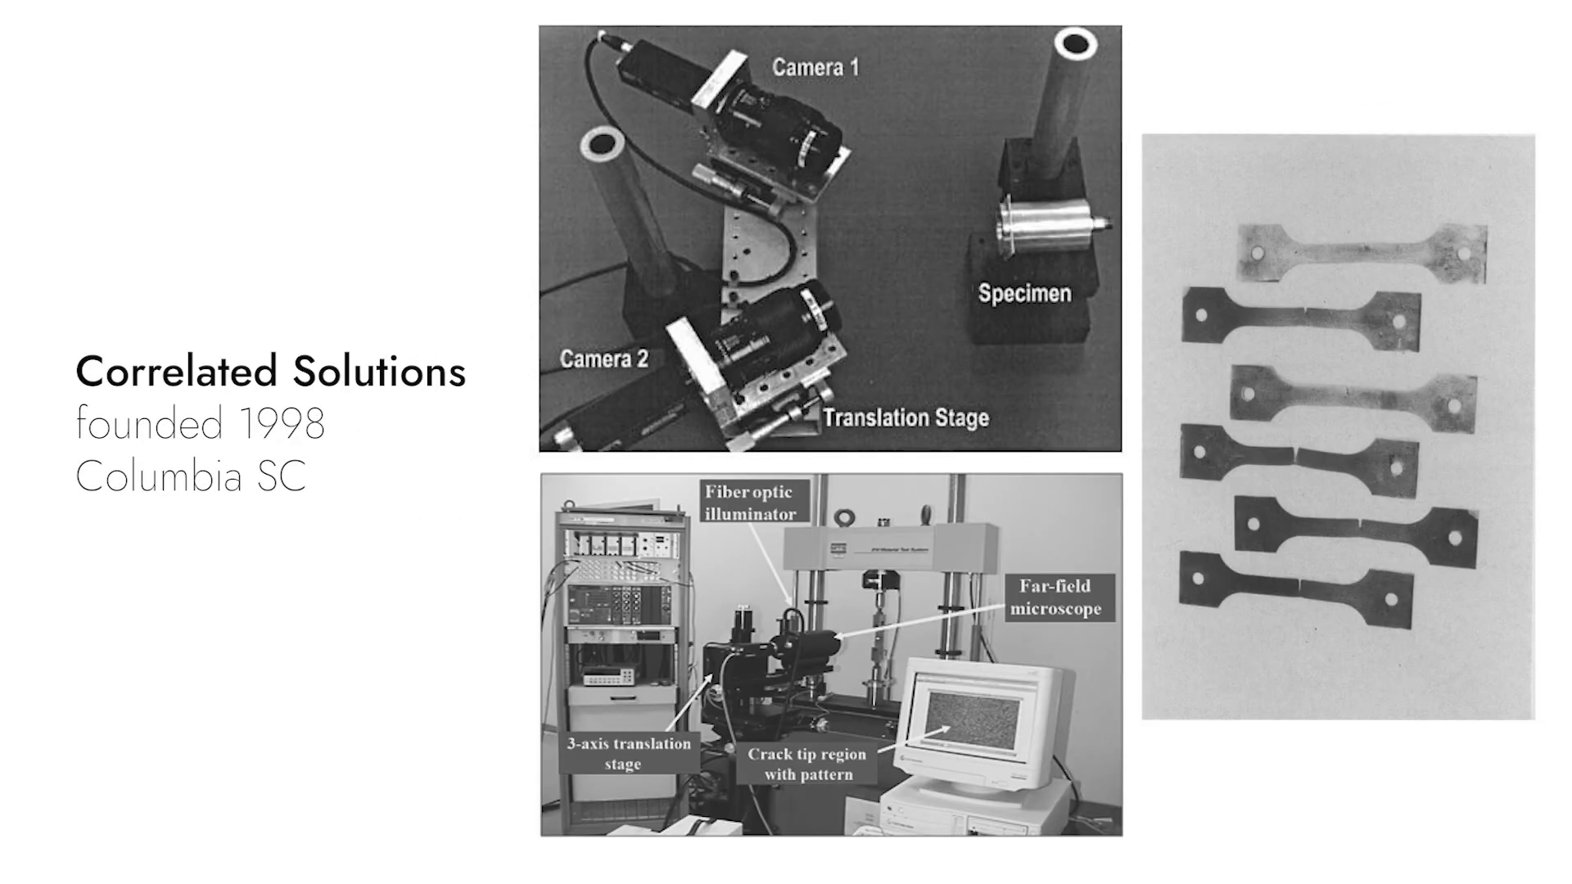